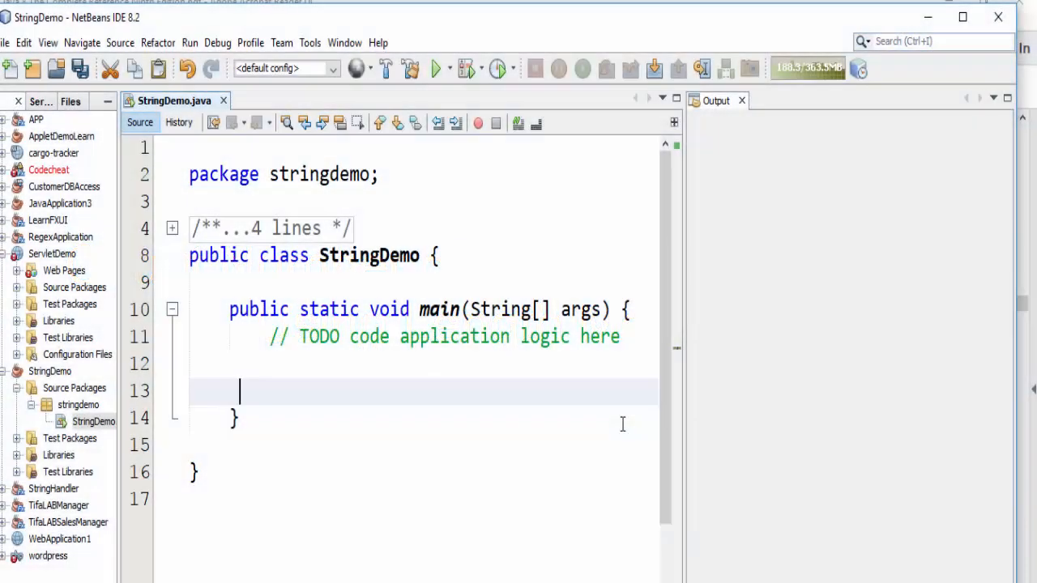
Step: Declare String shtString = "This is a short sentence"; on line 13 of main
text(String)
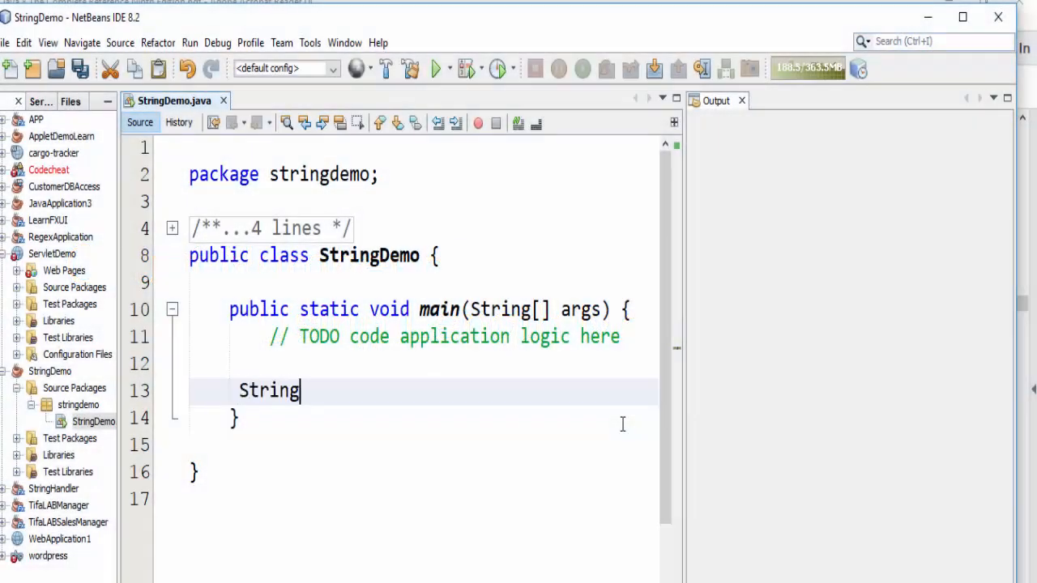
text(shtString ="Th)
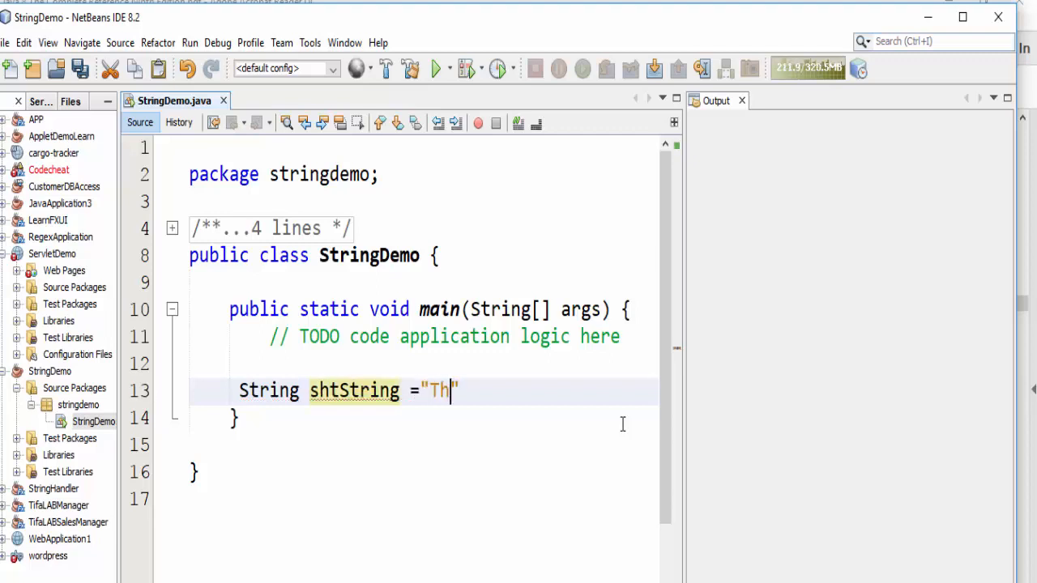
text(is is a sh)
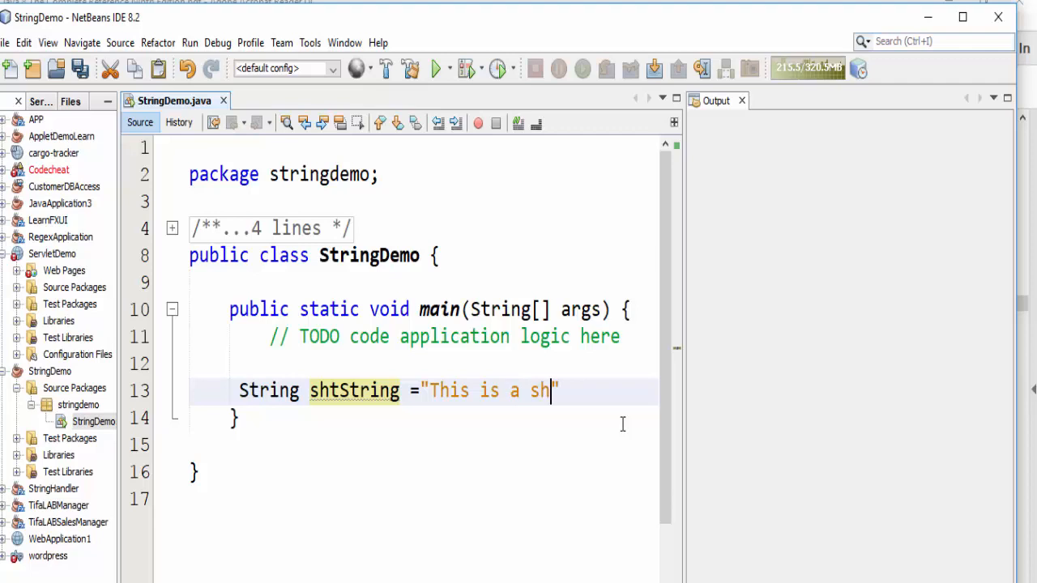
text(ort sen)
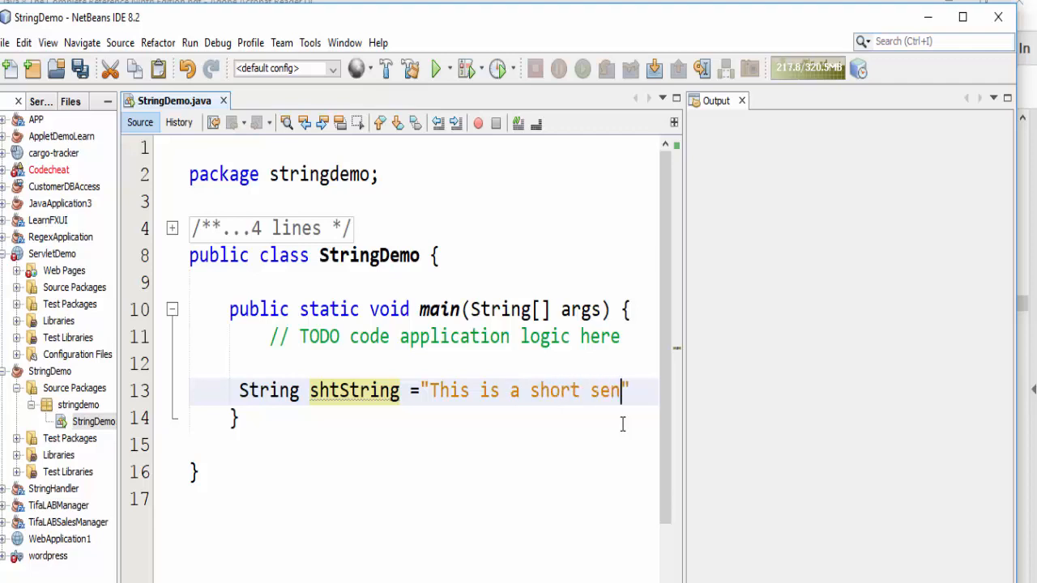
text(tence ";)
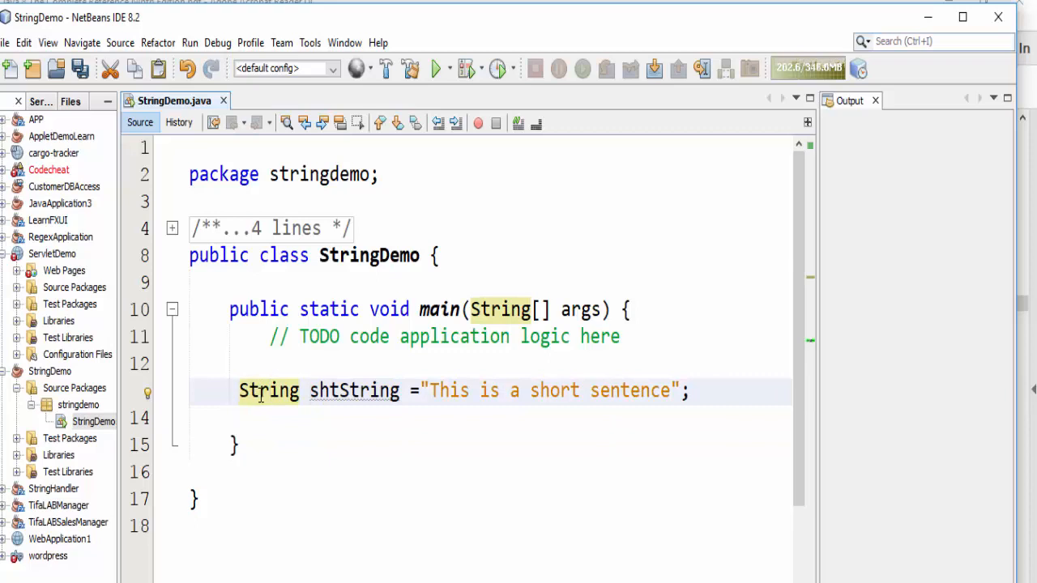
Step: Add System.out.println(shtString.length()); after the declaration and bring up the file's run actions
double_click(353, 390)
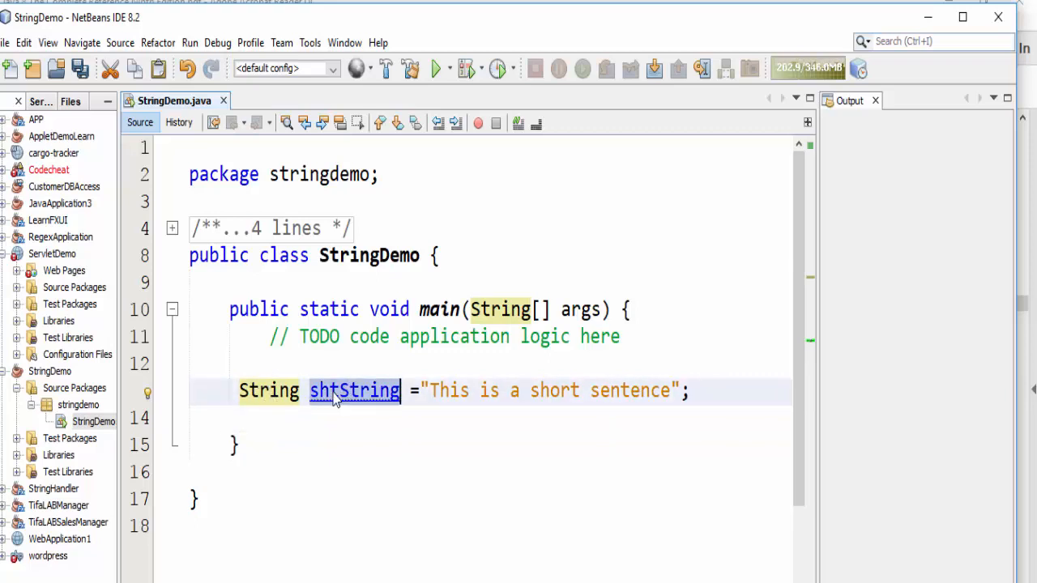
text(shtString)
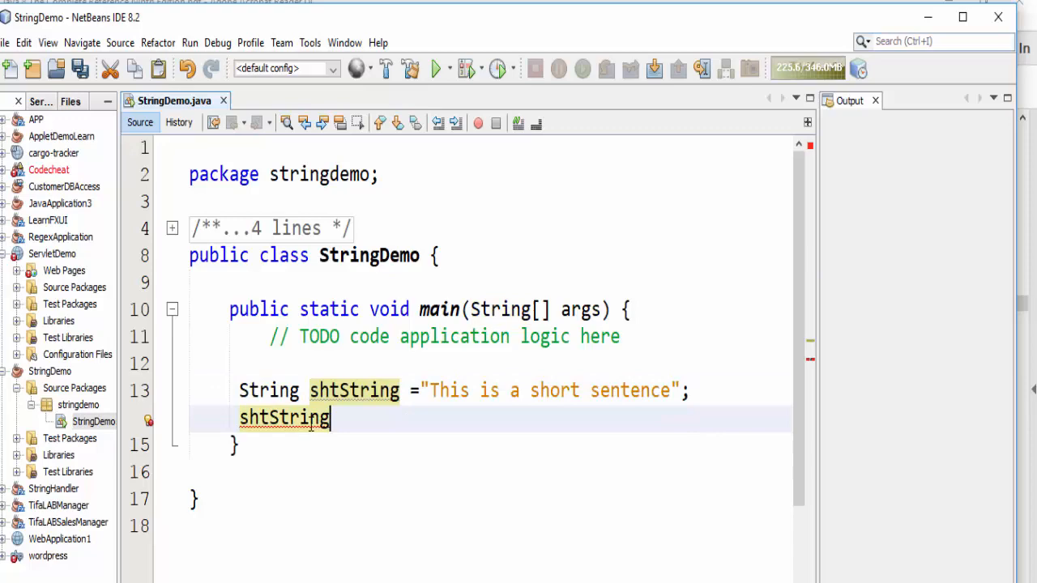
text(.length();)
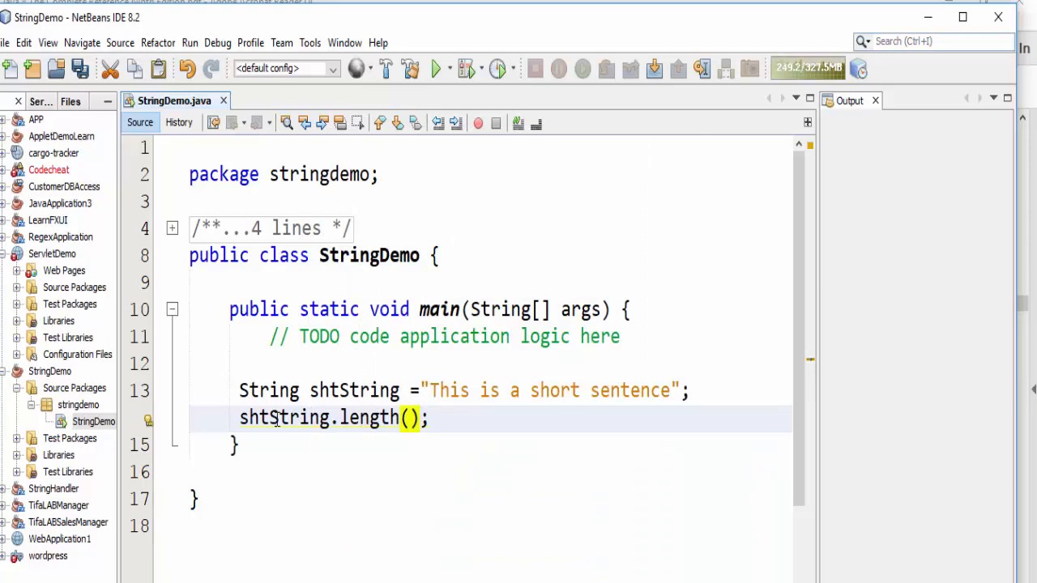
text(System.out.println()
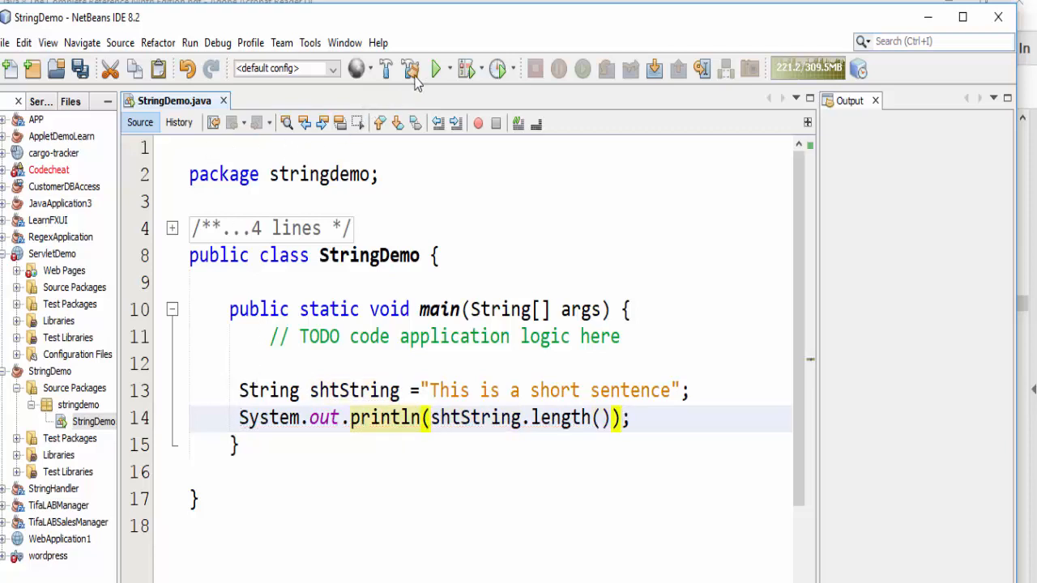
right_click(78, 422)
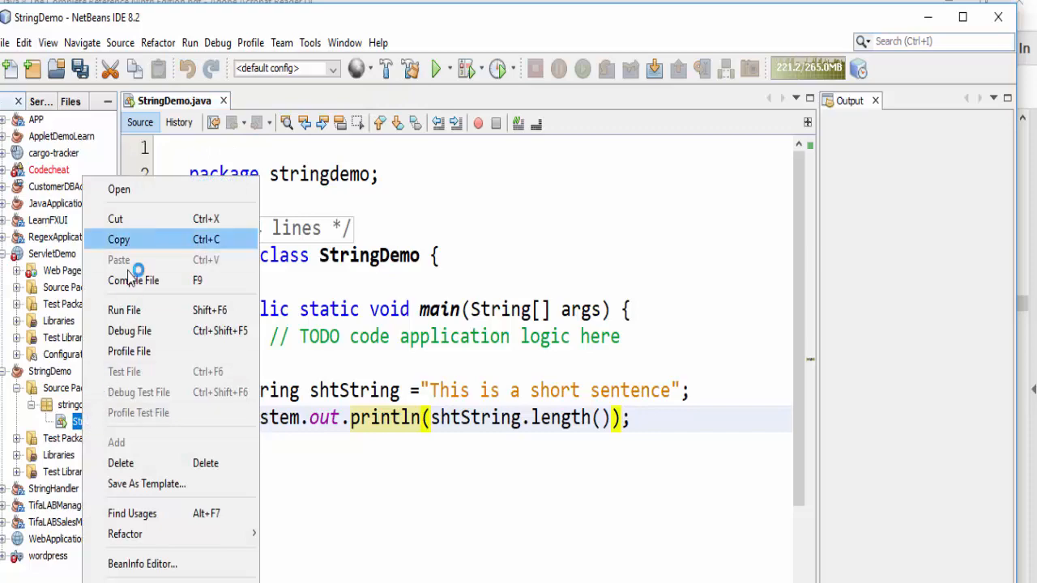